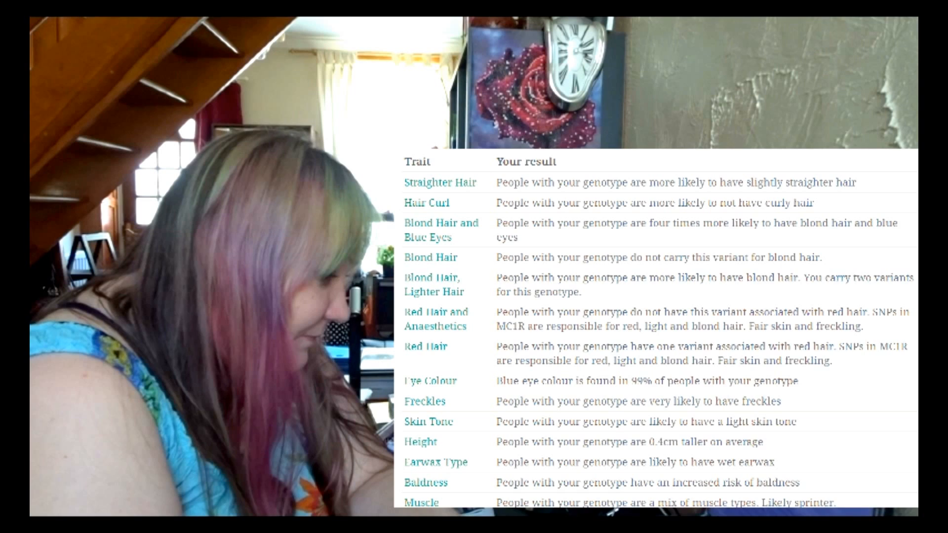
pyautogui.scroll(-3)
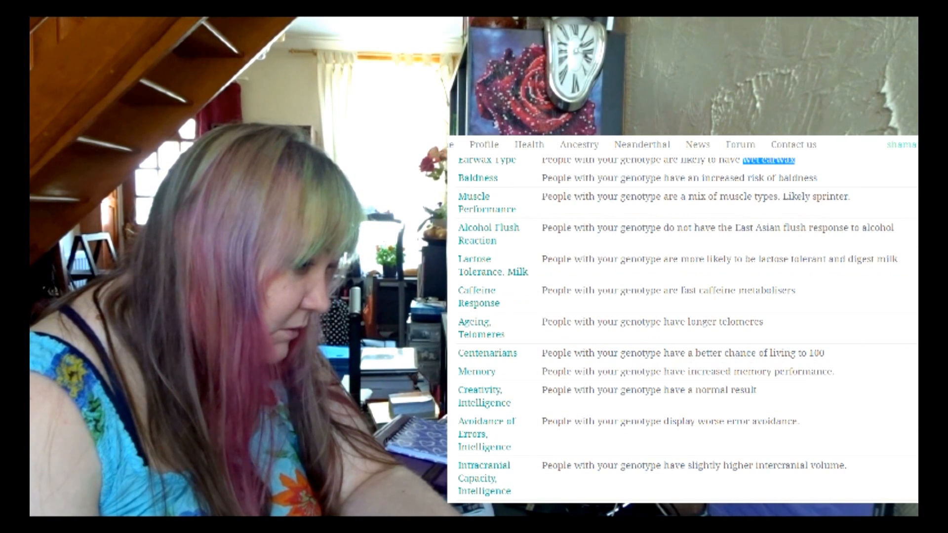